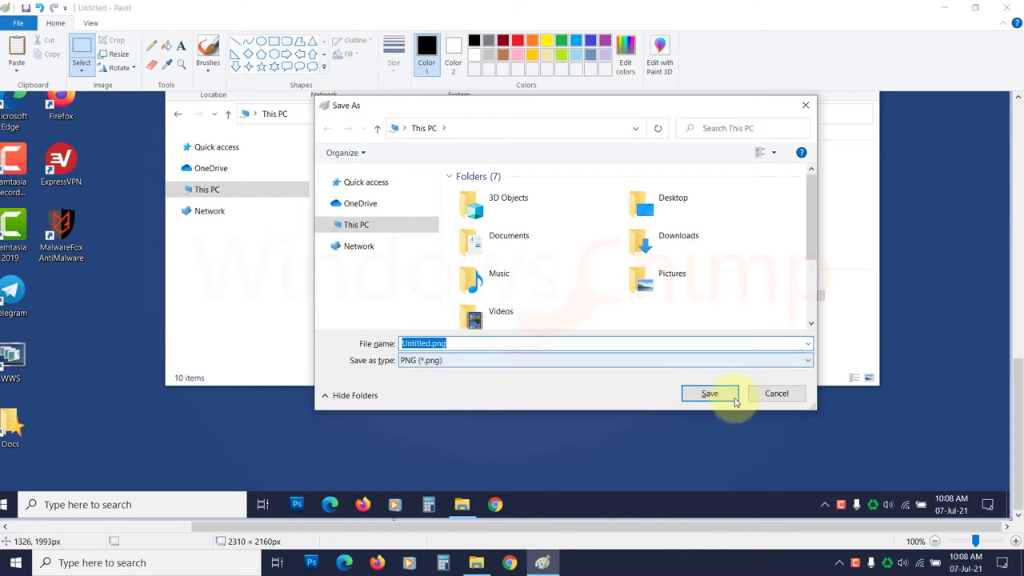
Step: Cancel the Save As dialog and close Paint without saving the screenshot
scroll("down", 3)
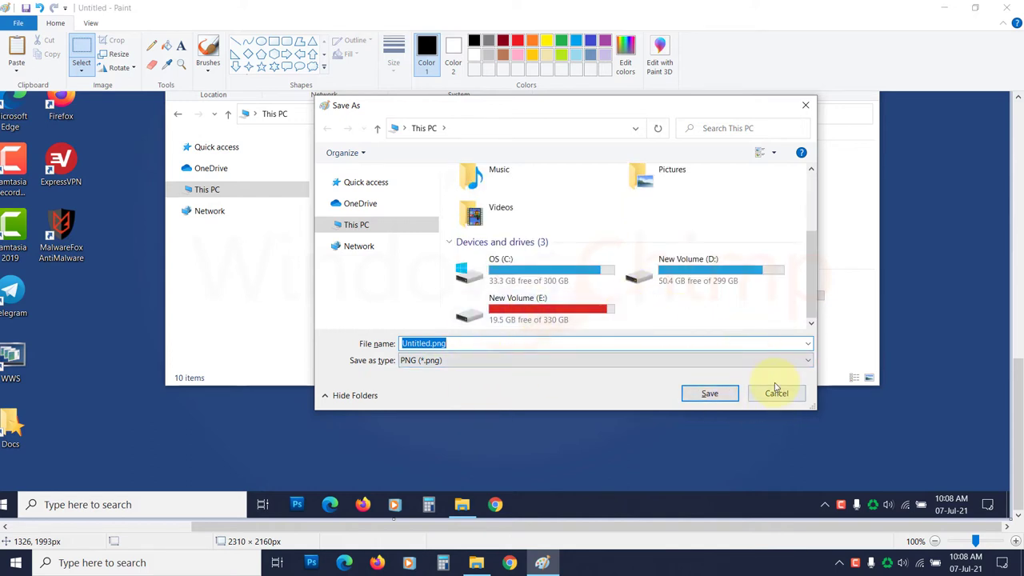
left_click(776, 394)
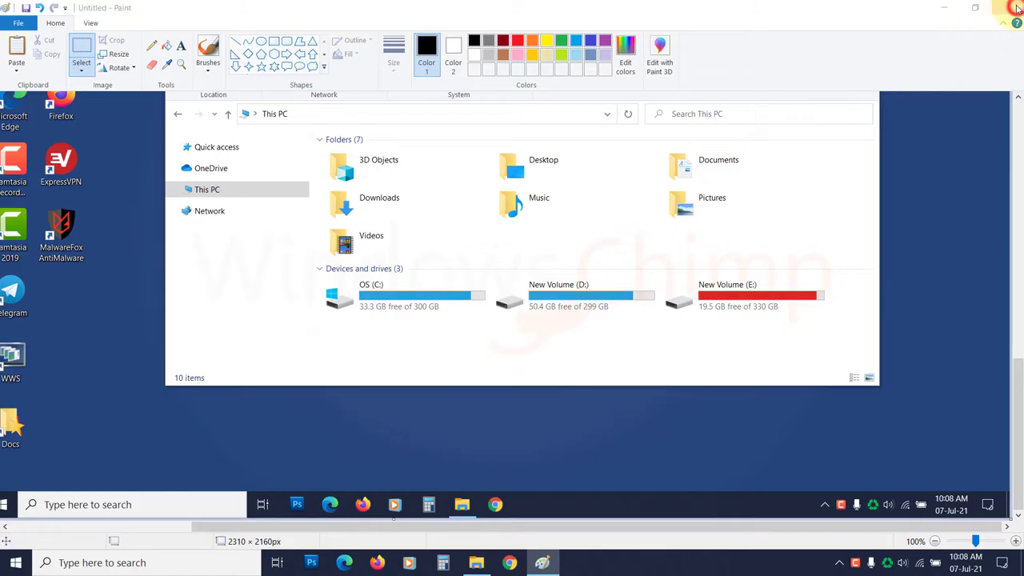
left_click(1015, 8)
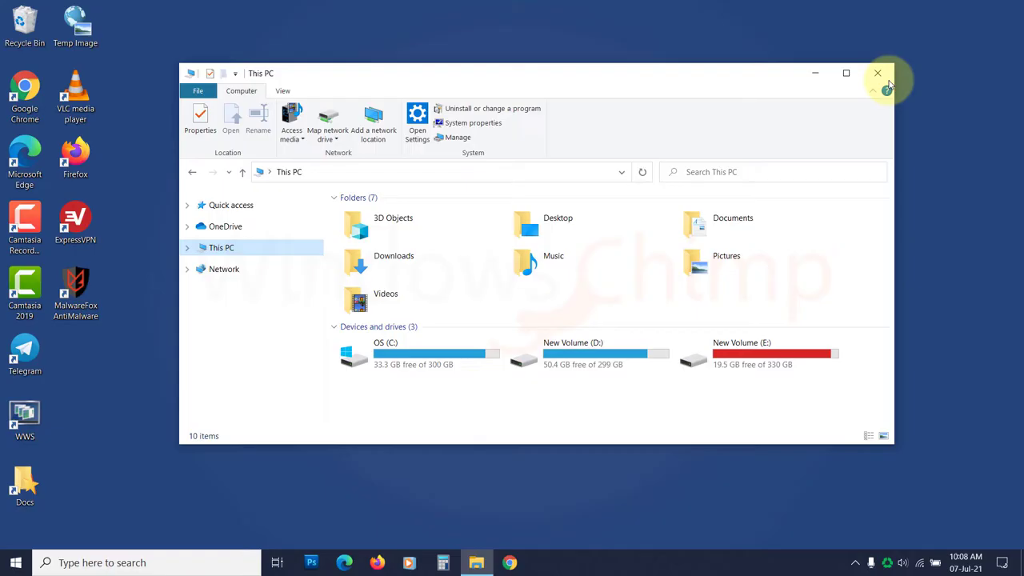
Step: In Ease of Access > Keyboard, switch on 'Use the PrtScn button to open screen snipping'
key("Win+u")
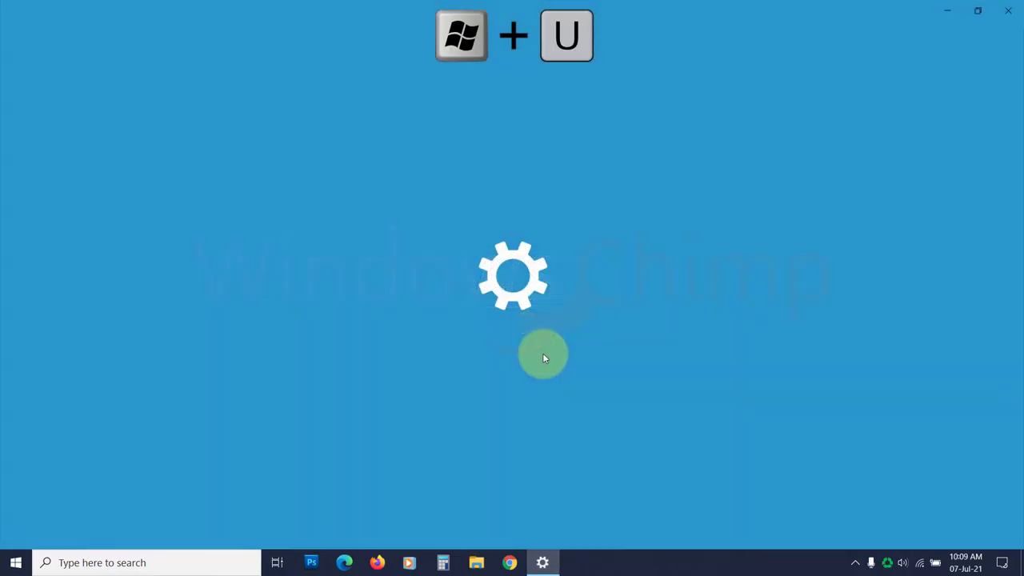
key("Win+U")
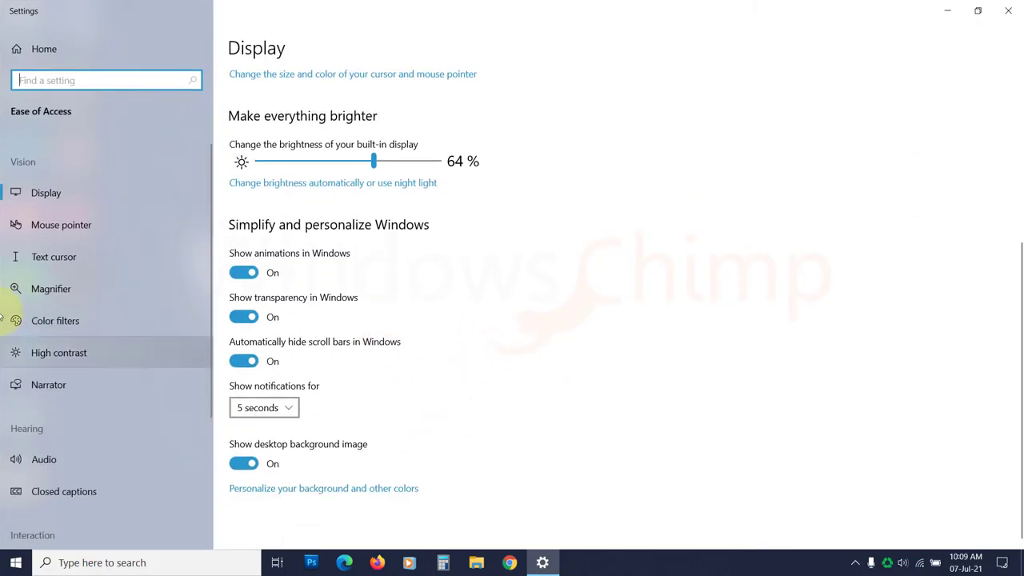
left_click(51, 413)
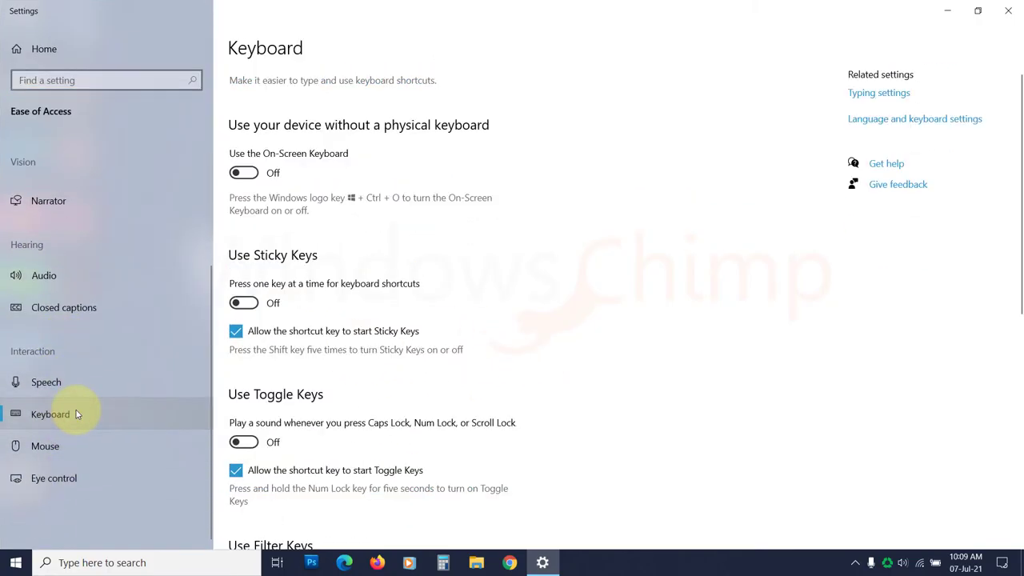
scroll("down", 3)
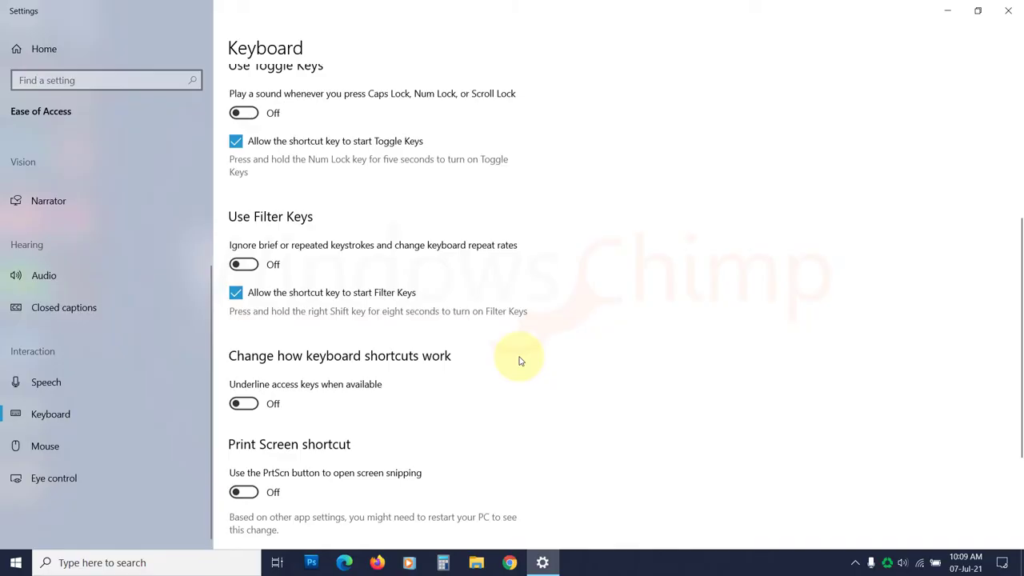
scroll("down", 3)
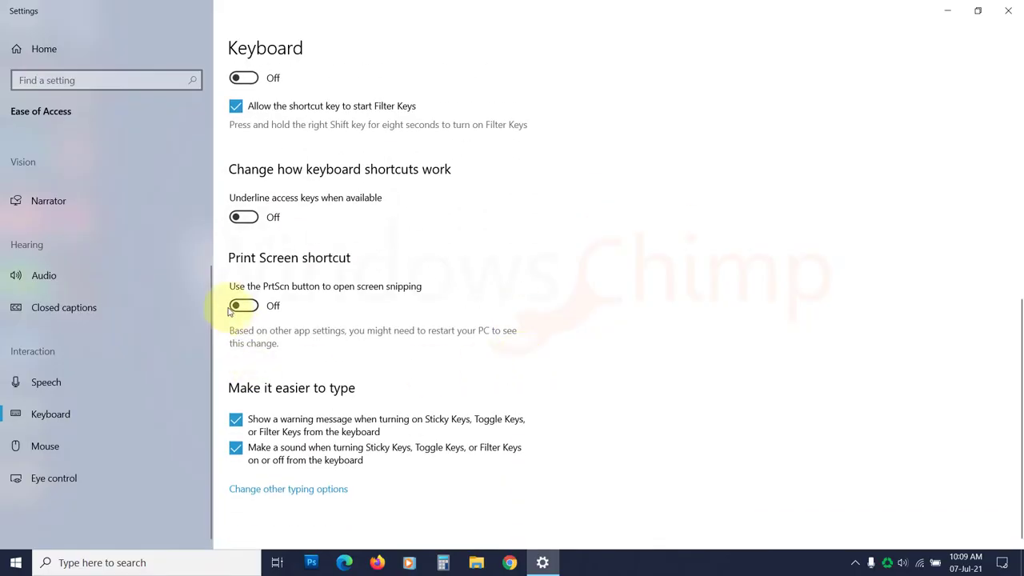
left_click(243, 306)
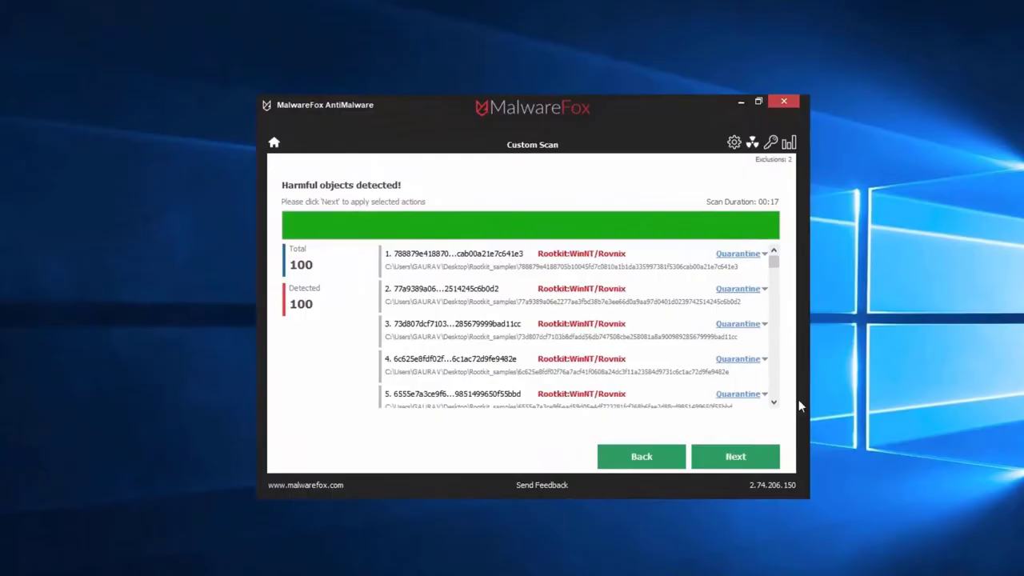
Step: Apply the Quarantine action to all 100 detected harmful objects
left_click(734, 456)
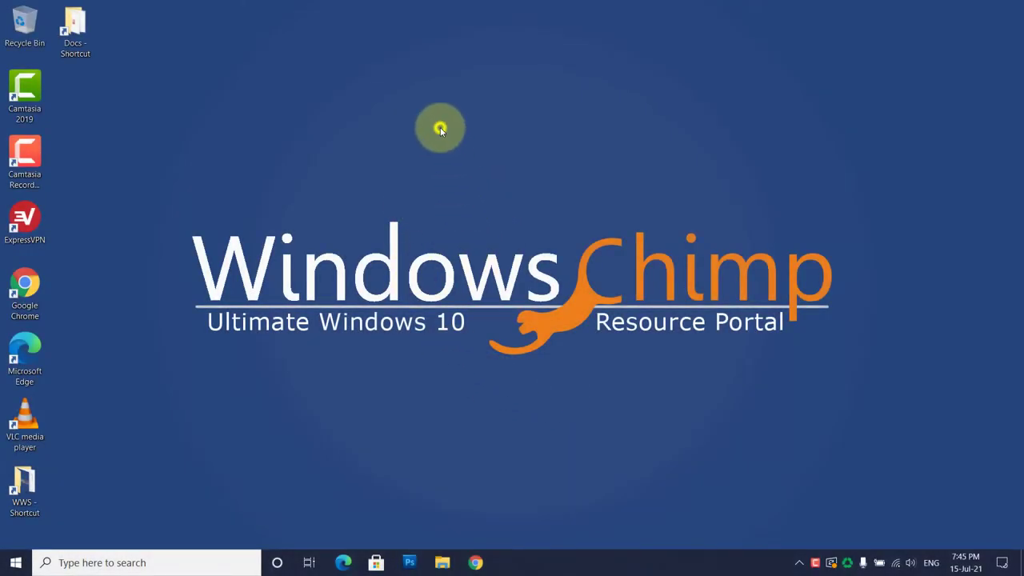
mouse_move(526, 209)
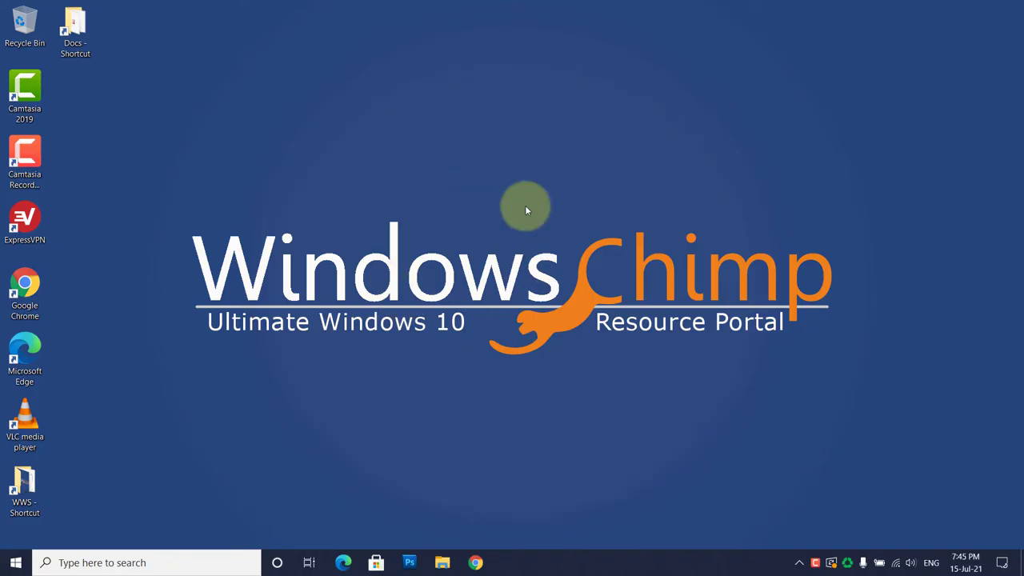
Step: Launch Task Manager from the taskbar and show the Details list of processes
right_click(525, 206)
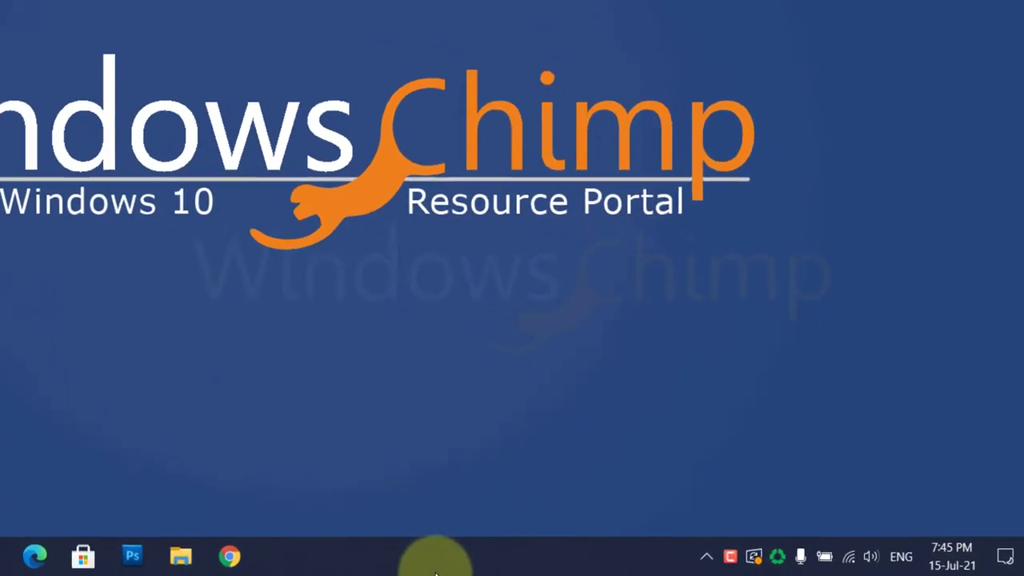
right_click(435, 557)
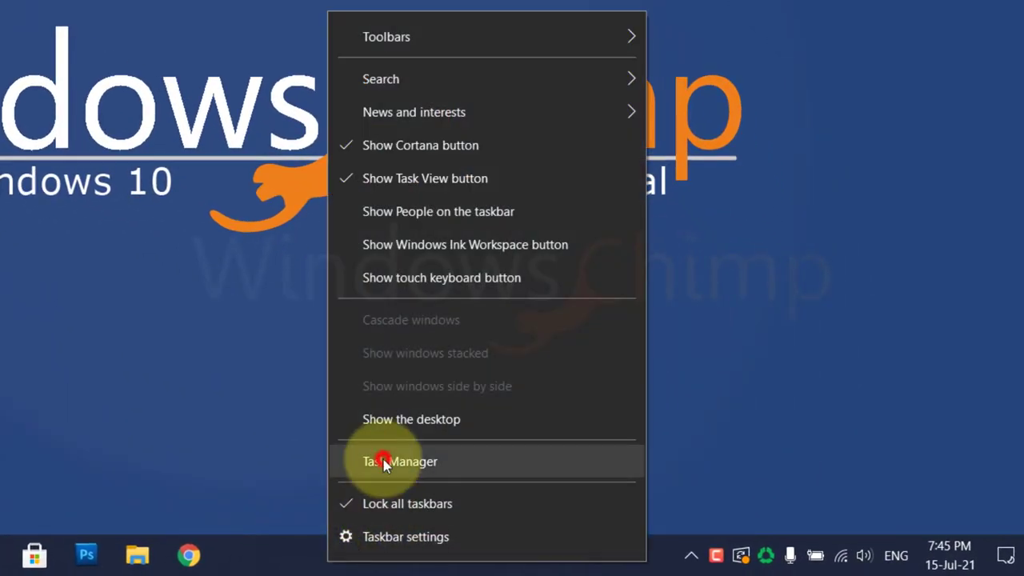
left_click(400, 460)
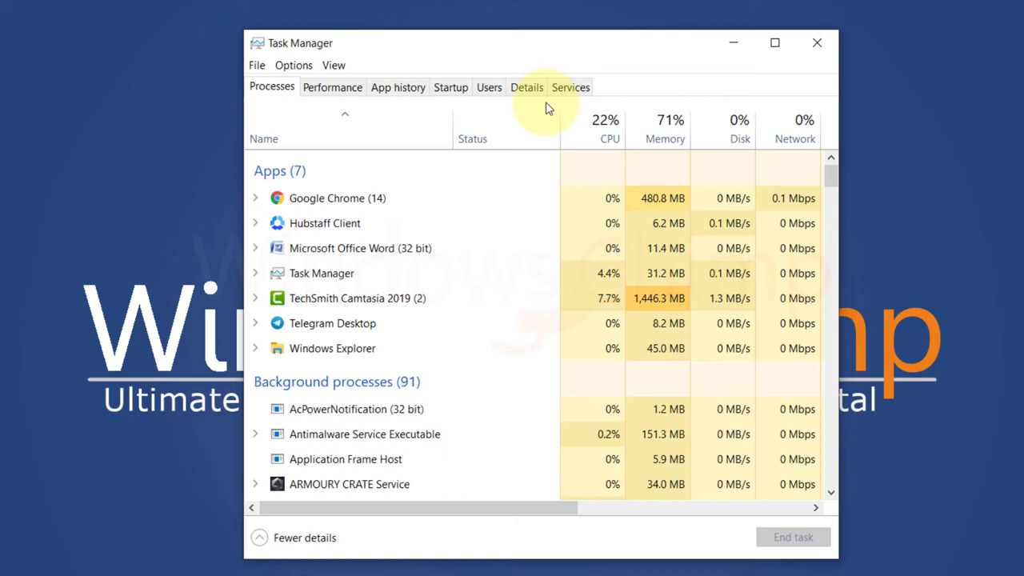
left_click(526, 87)
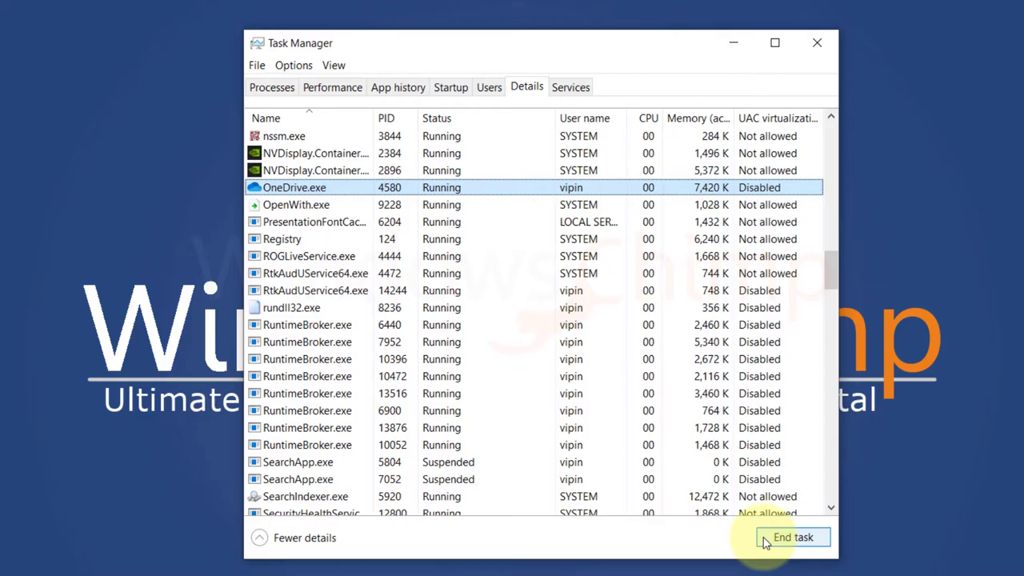
Step: End the OneDrive.exe process, then reveal the hidden tray icons
left_click(793, 537)
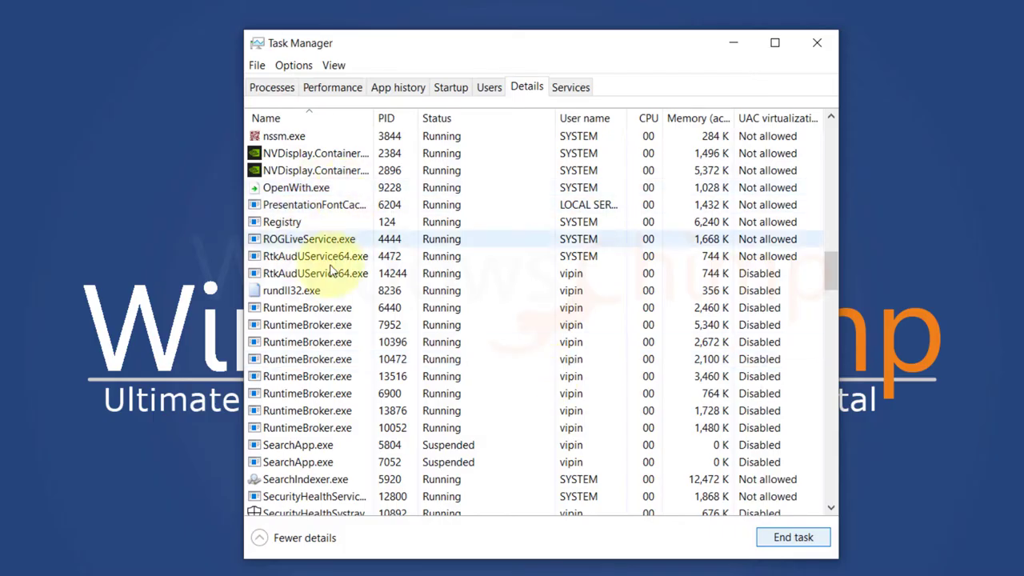
scroll("down", 3)
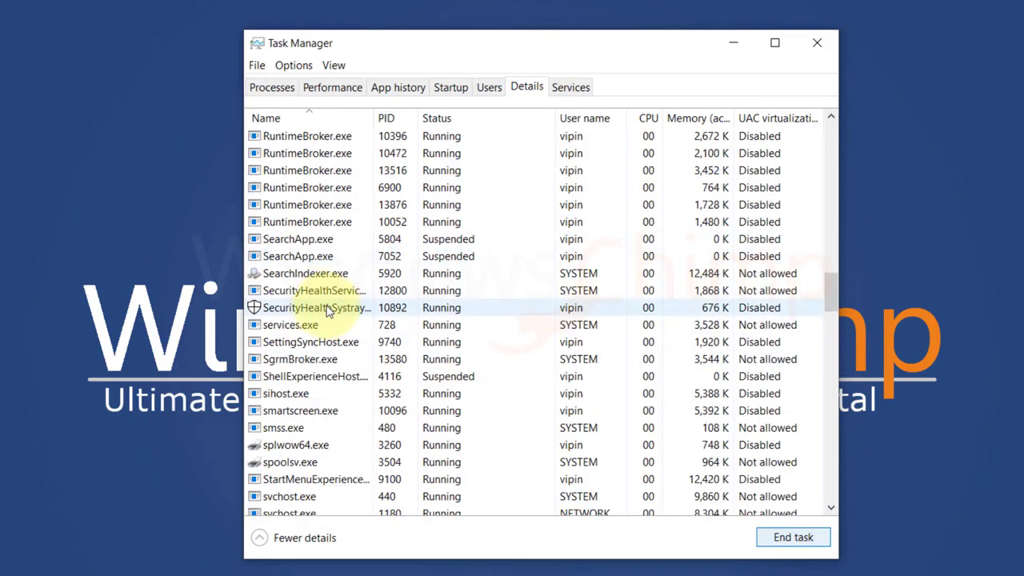
scroll("up", 3)
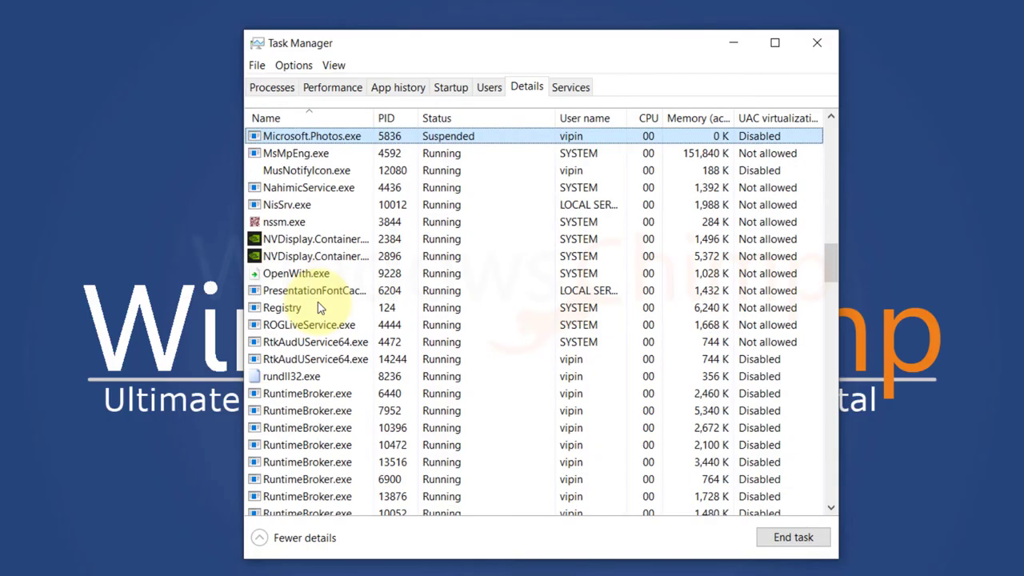
scroll("up", 3)
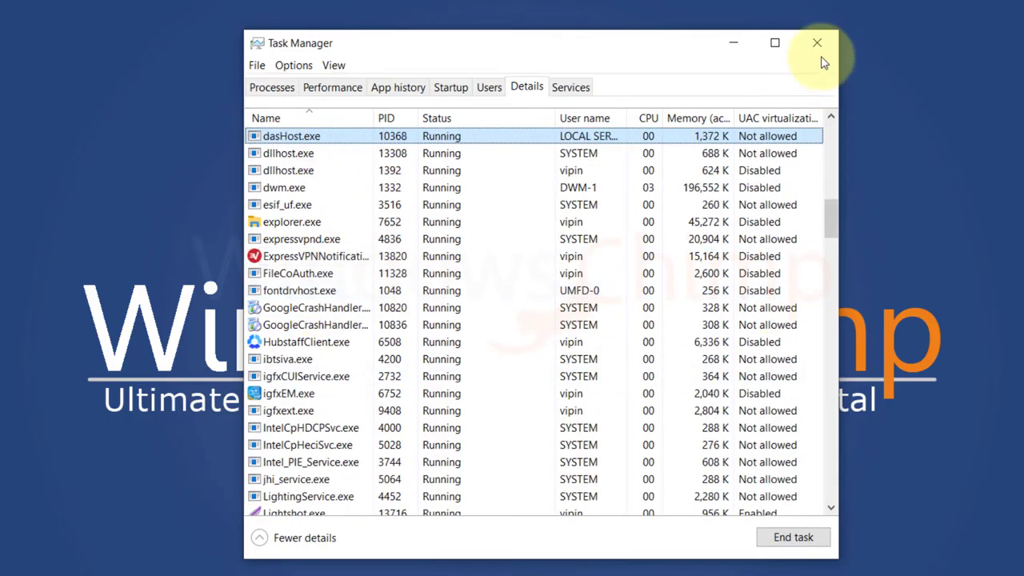
left_click(816, 41)
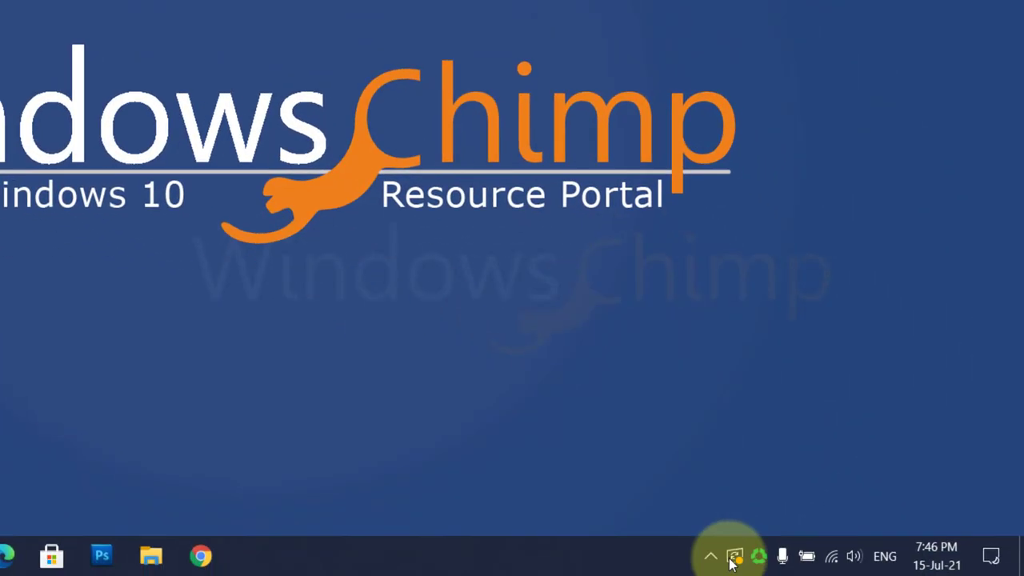
Step: In OneDrive Settings > Backup, uncheck 'Automatically save screenshots I capture to OneDrive'
left_click(711, 555)
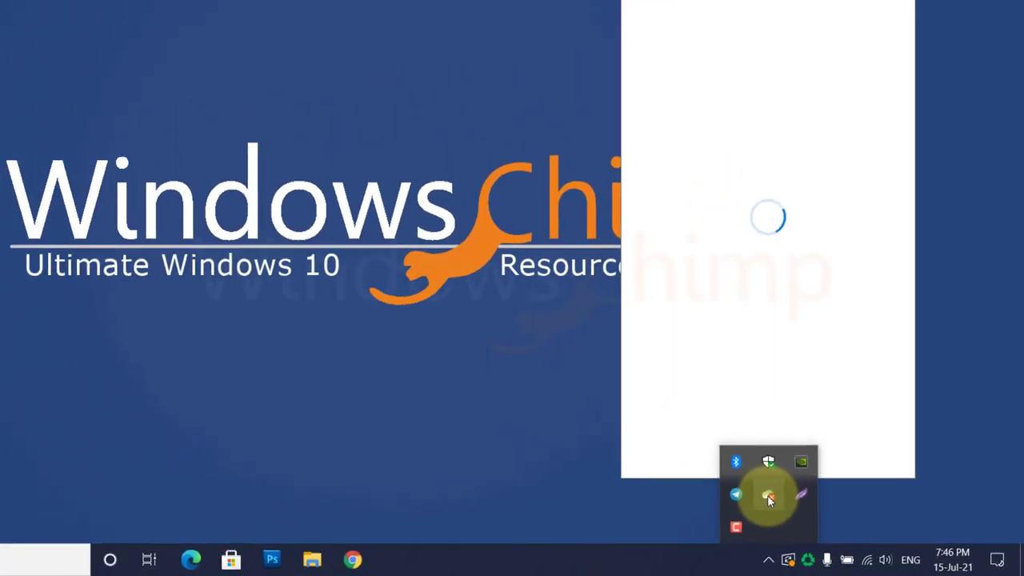
left_click(766, 495)
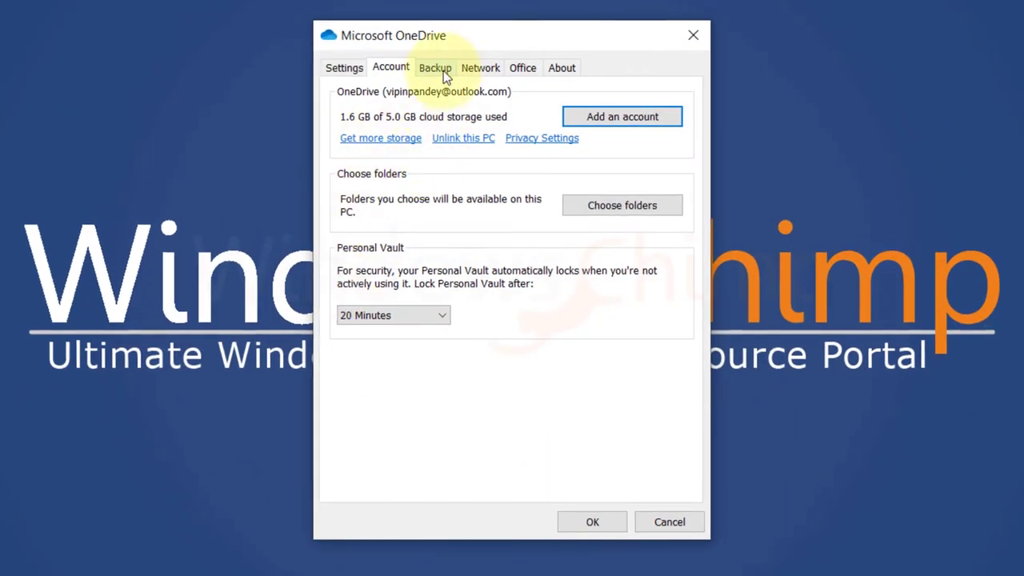
left_click(435, 67)
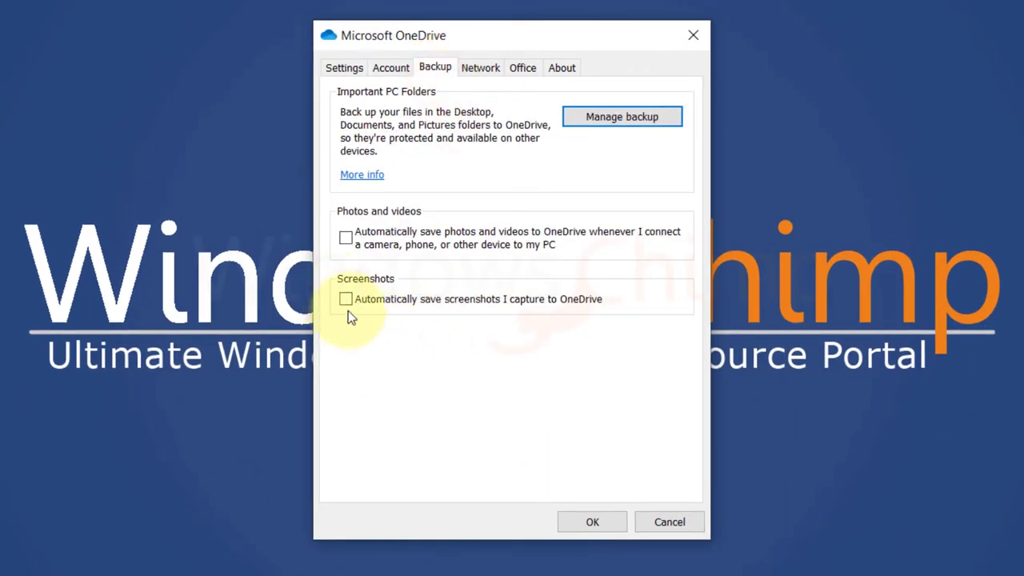
left_click(346, 299)
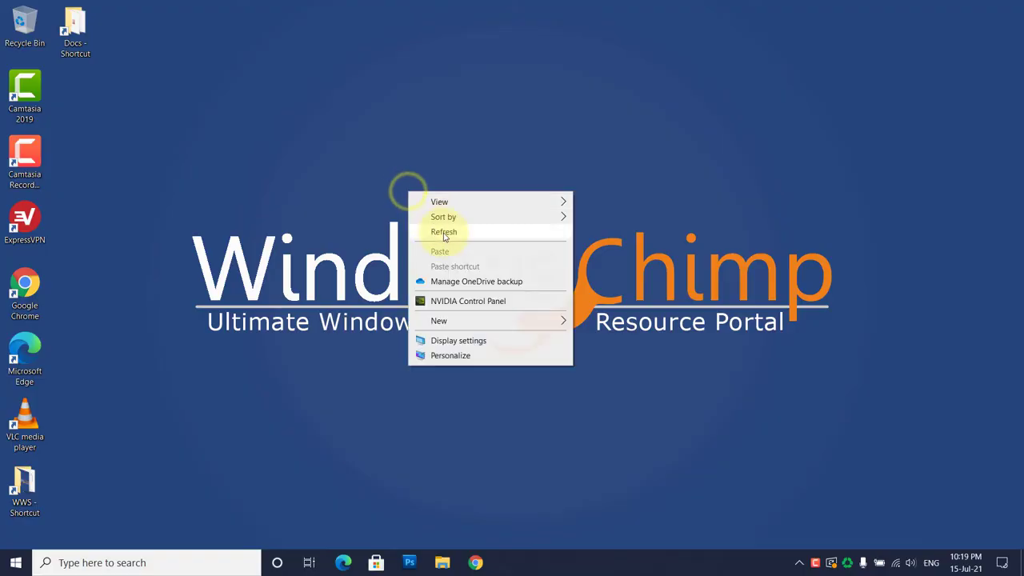
Step: Search 'device' to reach Device Manager and expand Keyboards to the HID Keyboard Device
left_click(144, 562)
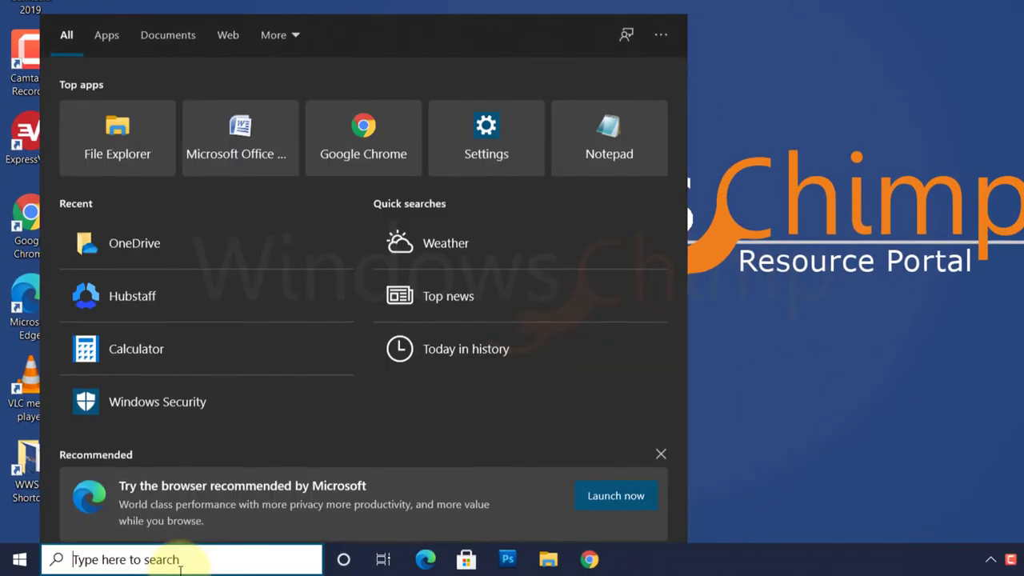
type("device")
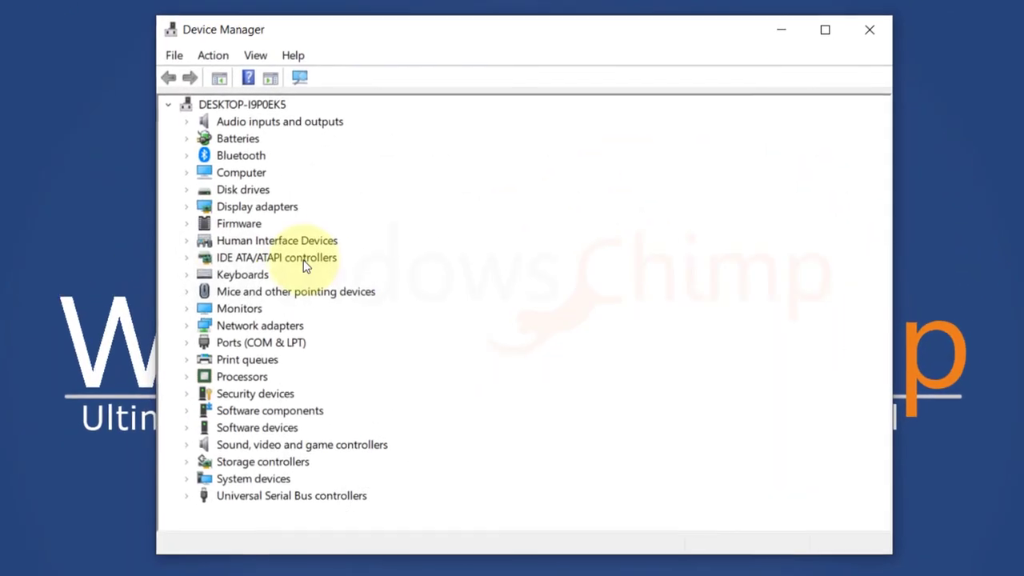
left_click(186, 275)
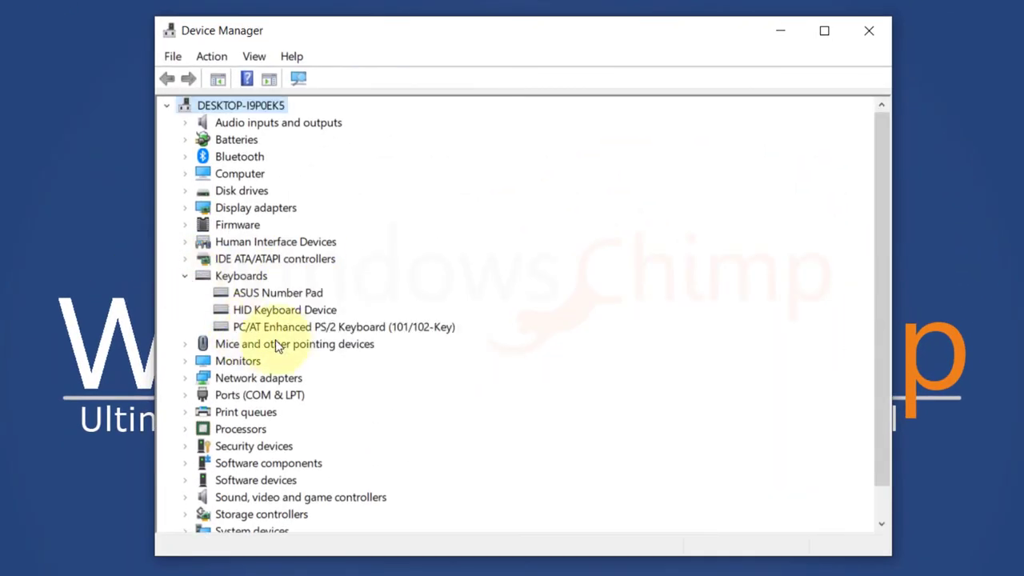
right_click(285, 311)
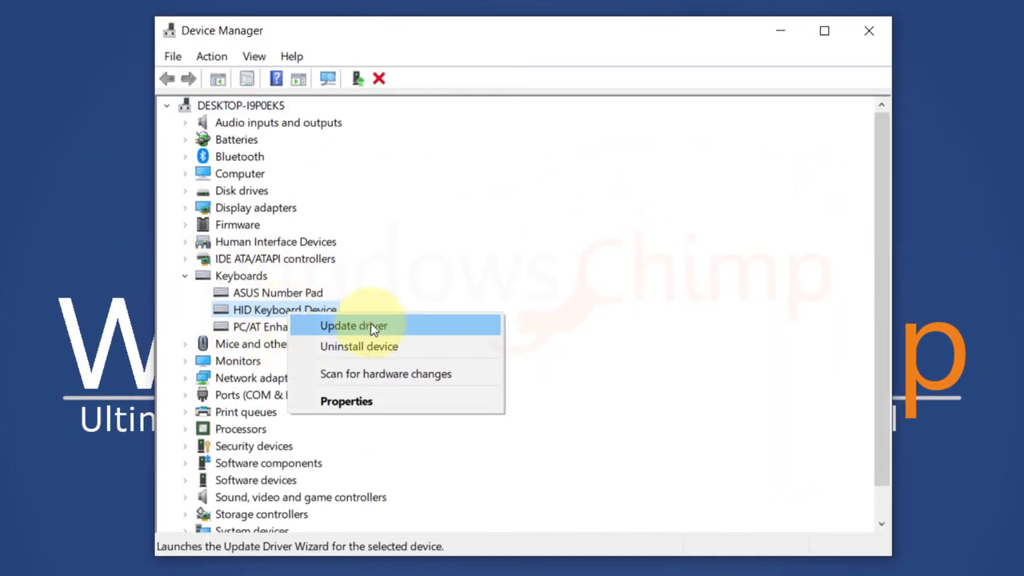
Step: Update the HID keyboard driver automatically; Windows reports the best driver is already installed
left_click(353, 326)
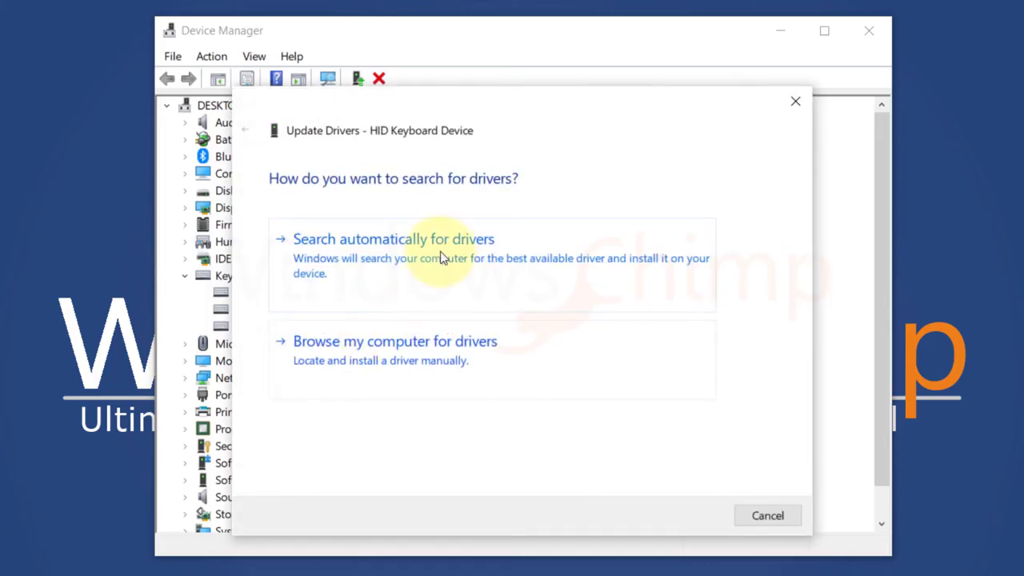
left_click(394, 238)
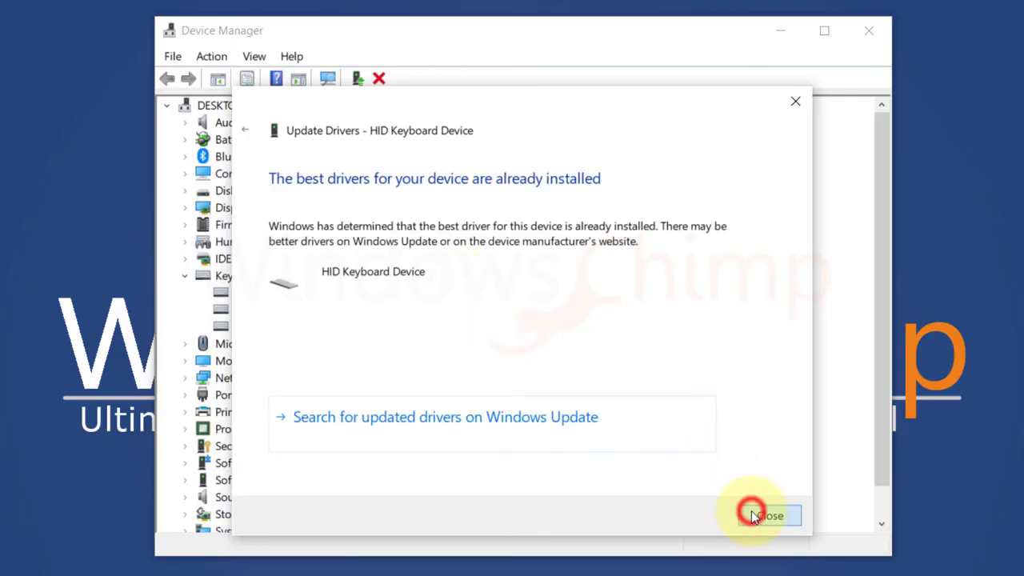
left_click(765, 515)
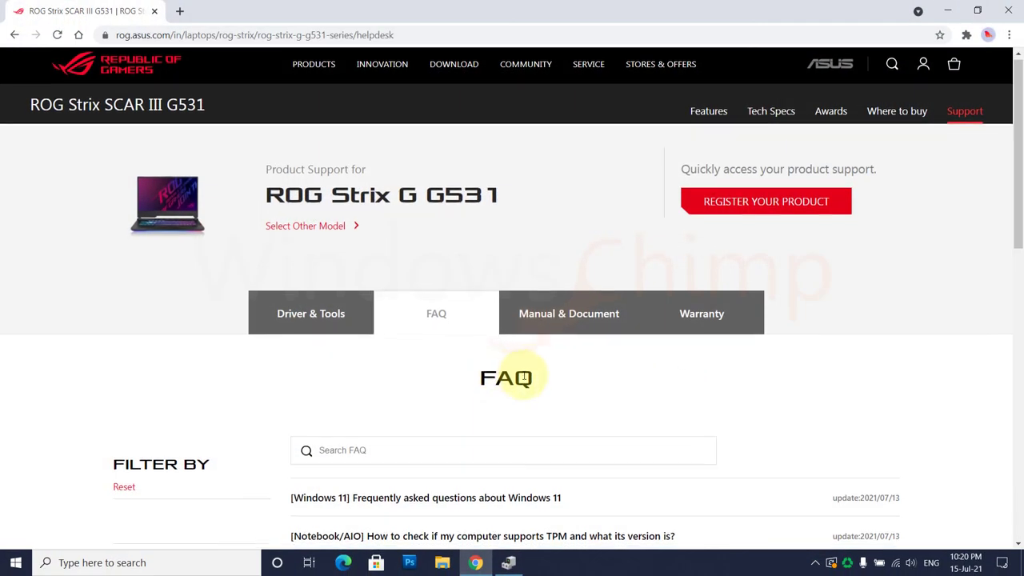
Step: Browse the Driver & Tools downloads for the ROG Strix G G531 down to the model selector
left_click(311, 312)
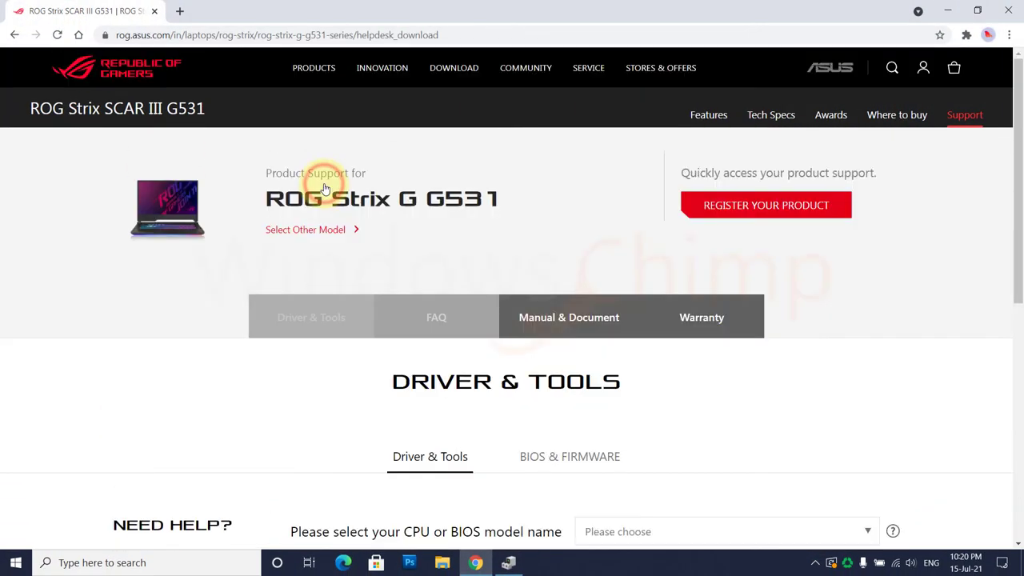
scroll("down", 3)
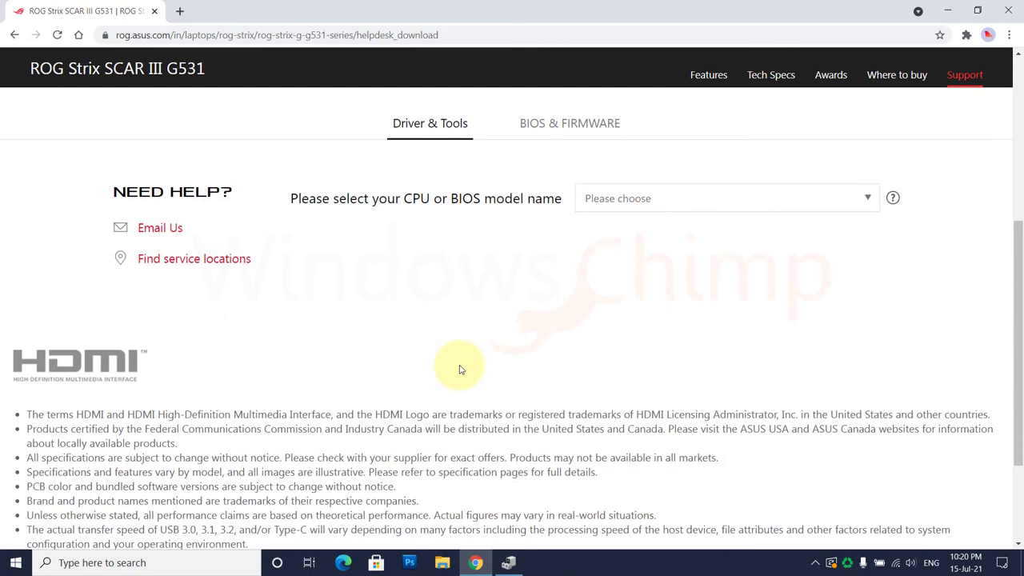
left_click(723, 198)
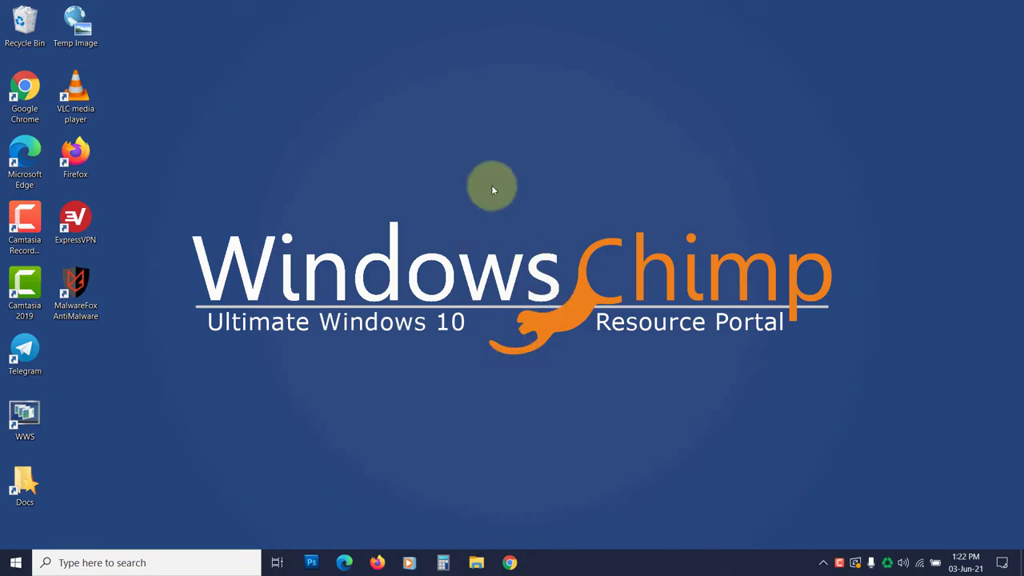
mouse_move(494, 355)
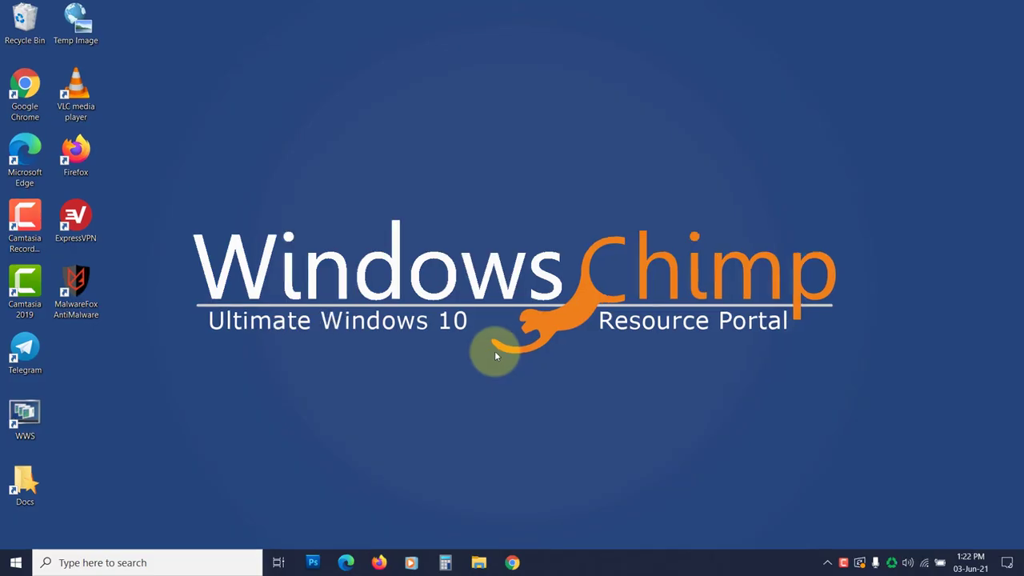
left_click(14, 563)
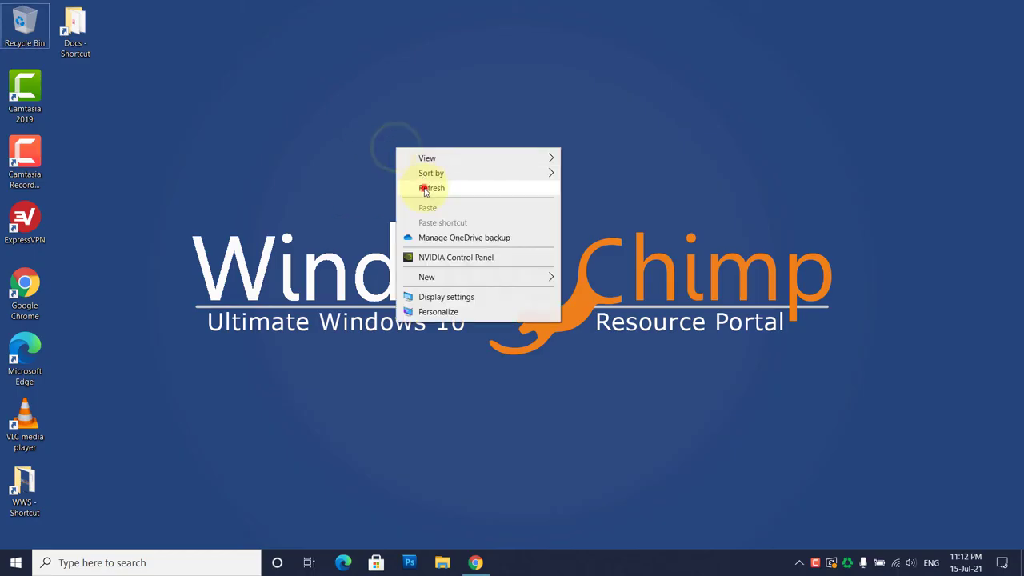
Step: Refresh the desktop and bring up Lightshot's Hotkeys options to edit the General hotkey
left_click(475, 563)
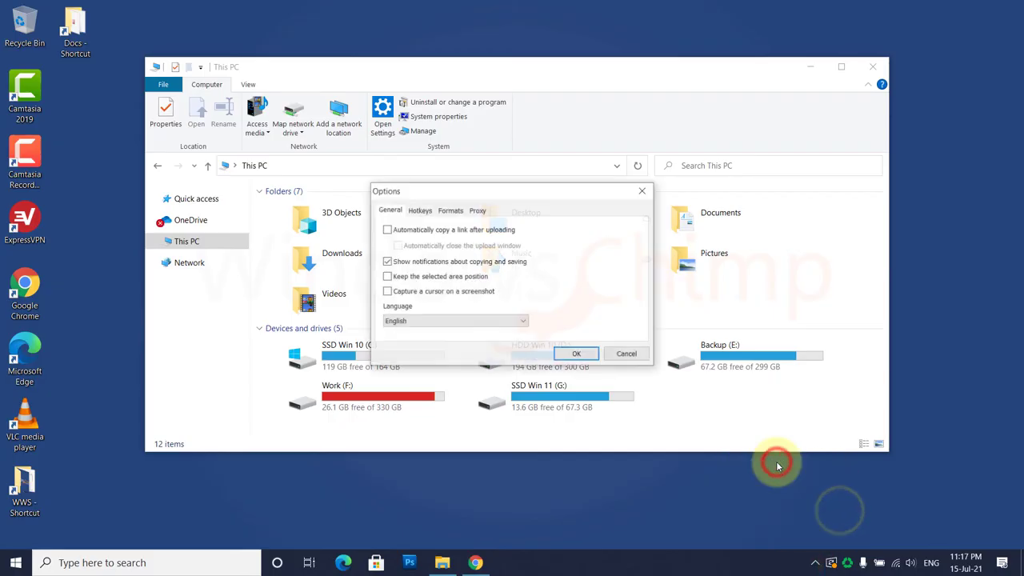
left_click(419, 209)
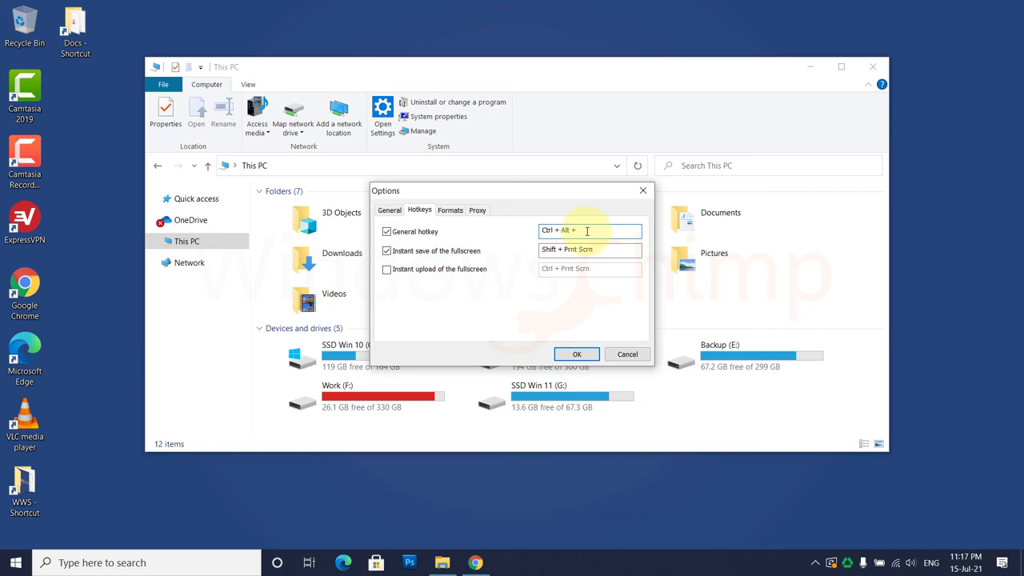